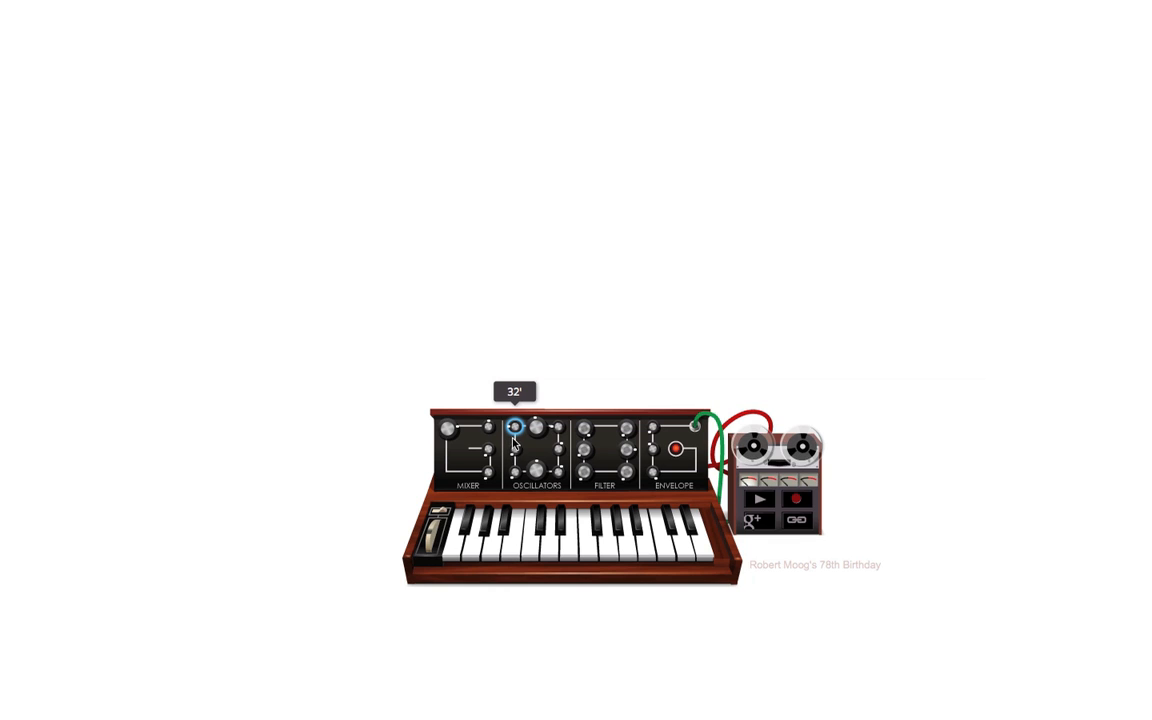
Turn the first oscillator's range knob to the deep 32' register.
drag(516, 424, 516, 444)
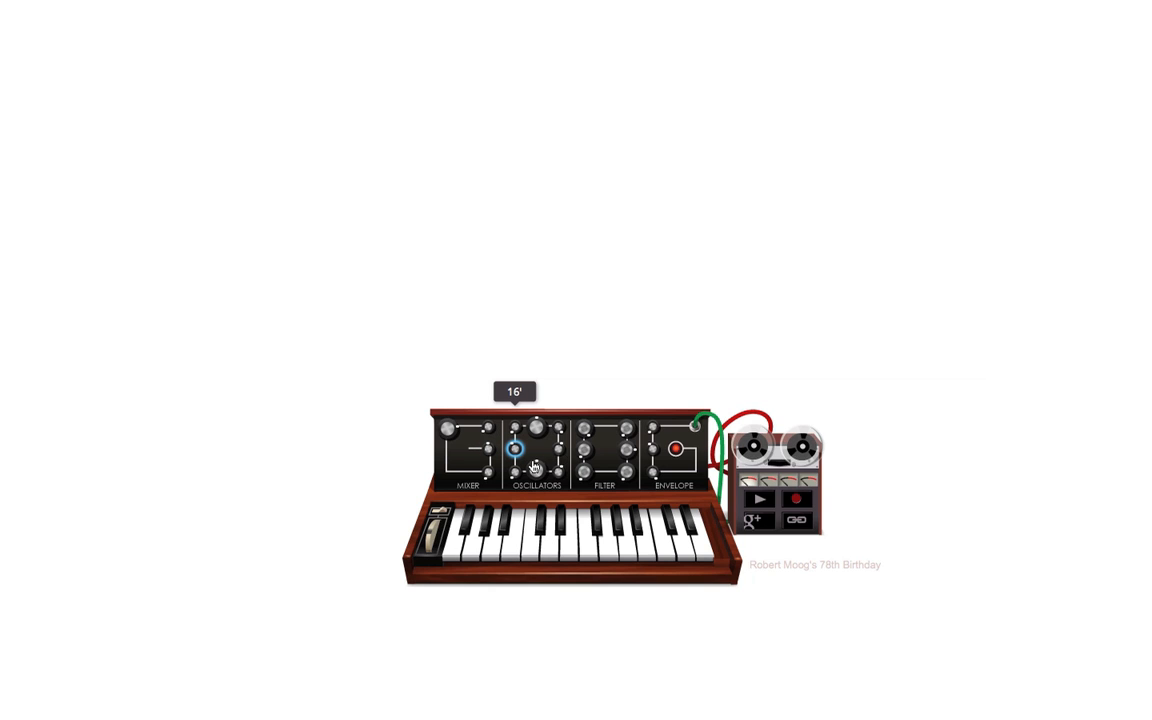
Step the oscillator range knob up to 16' for a higher-pitched layer.
click(556, 448)
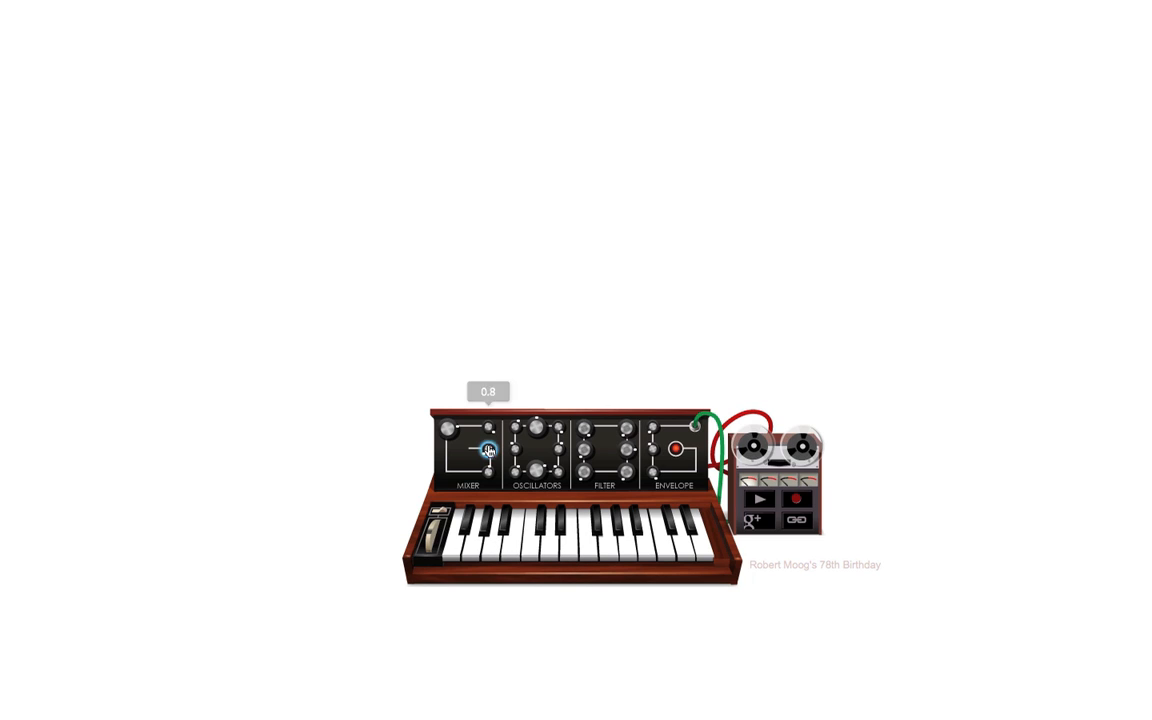
drag(488, 448, 488, 472)
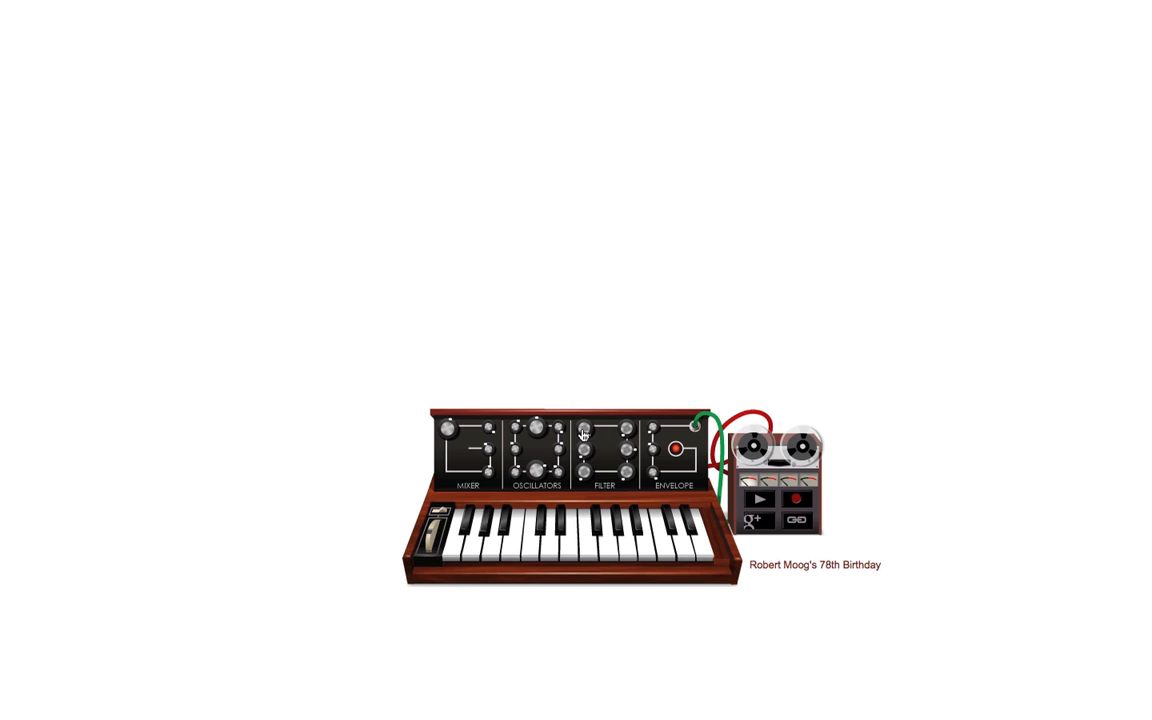
click(584, 428)
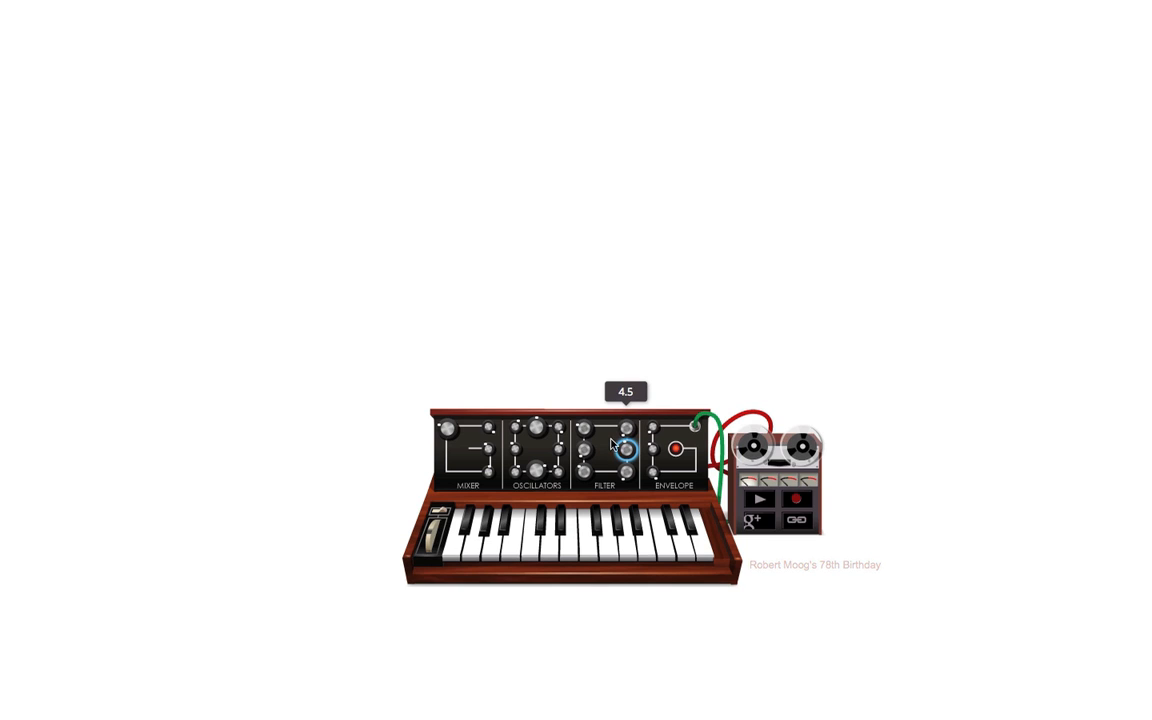
Turn the filter knob up from 4.5 to 4.8.
drag(624, 450, 624, 472)
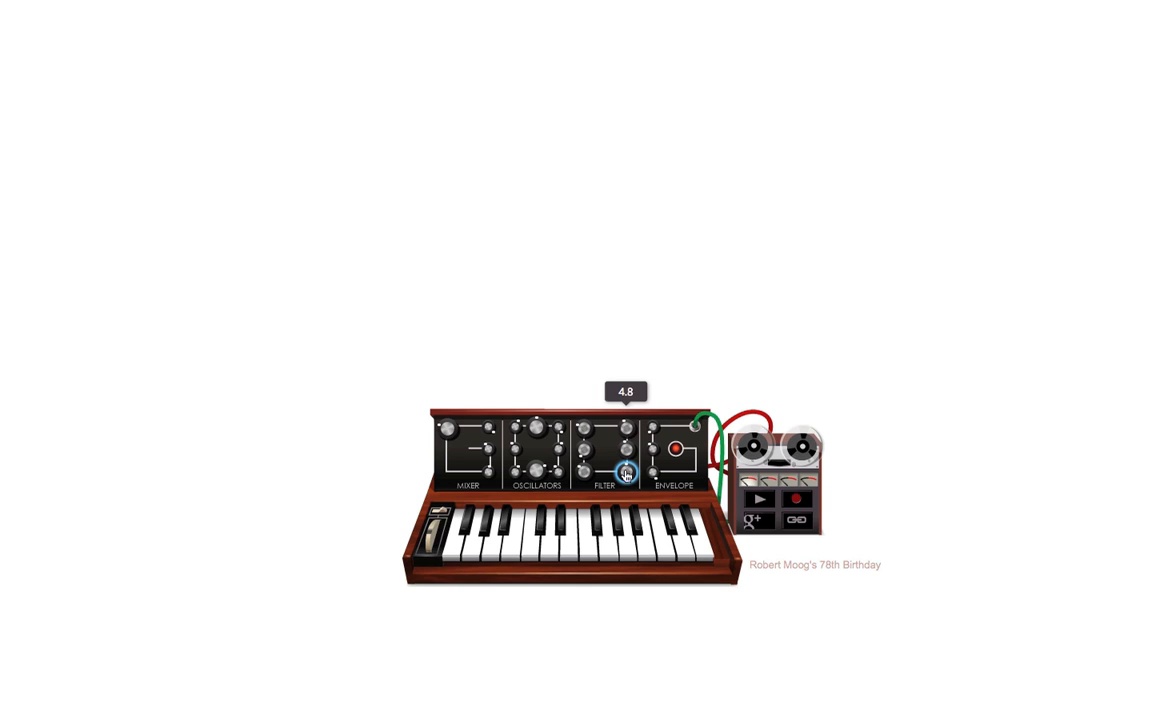